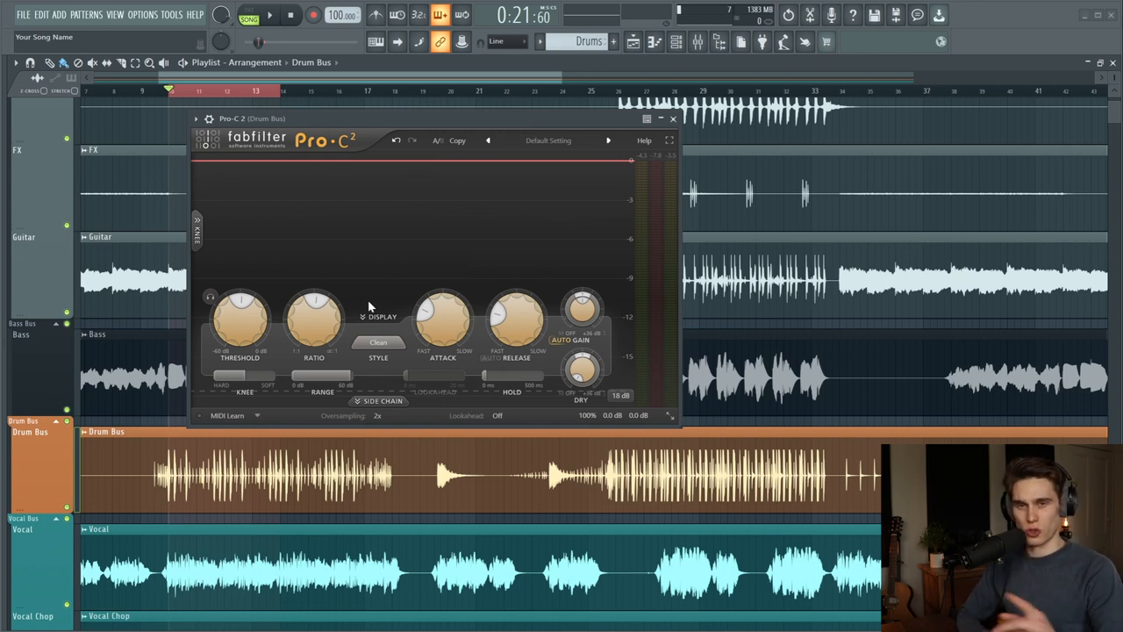
mouse_move(363, 313)
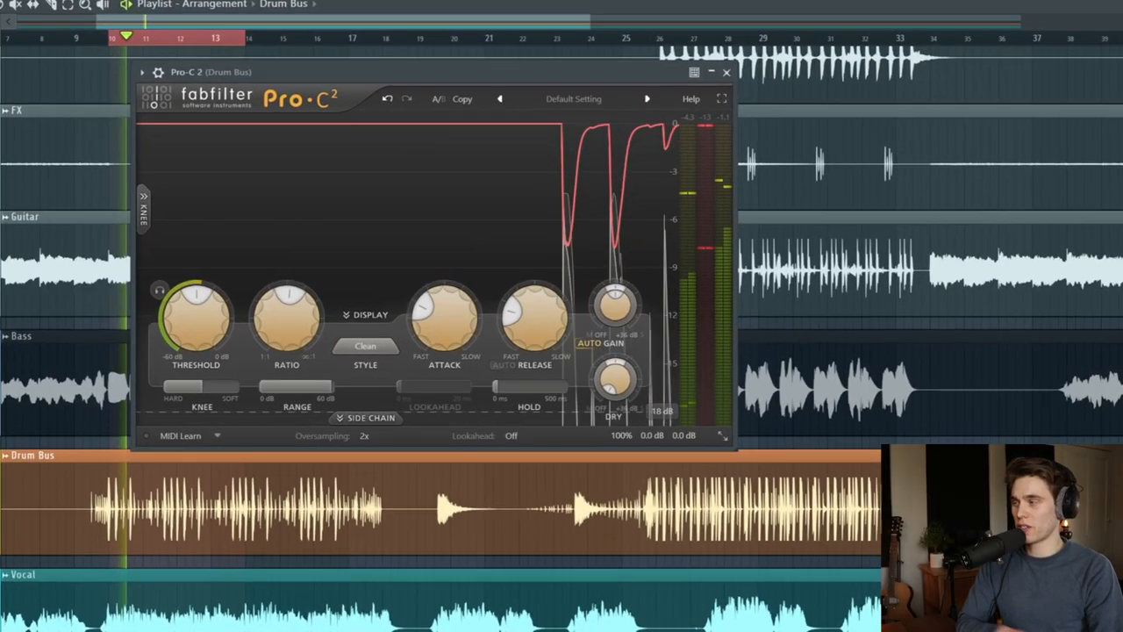
Expand Pro-C 2's Side Chain panel and enable its low-cut filter at 20 Hz
click(367, 418)
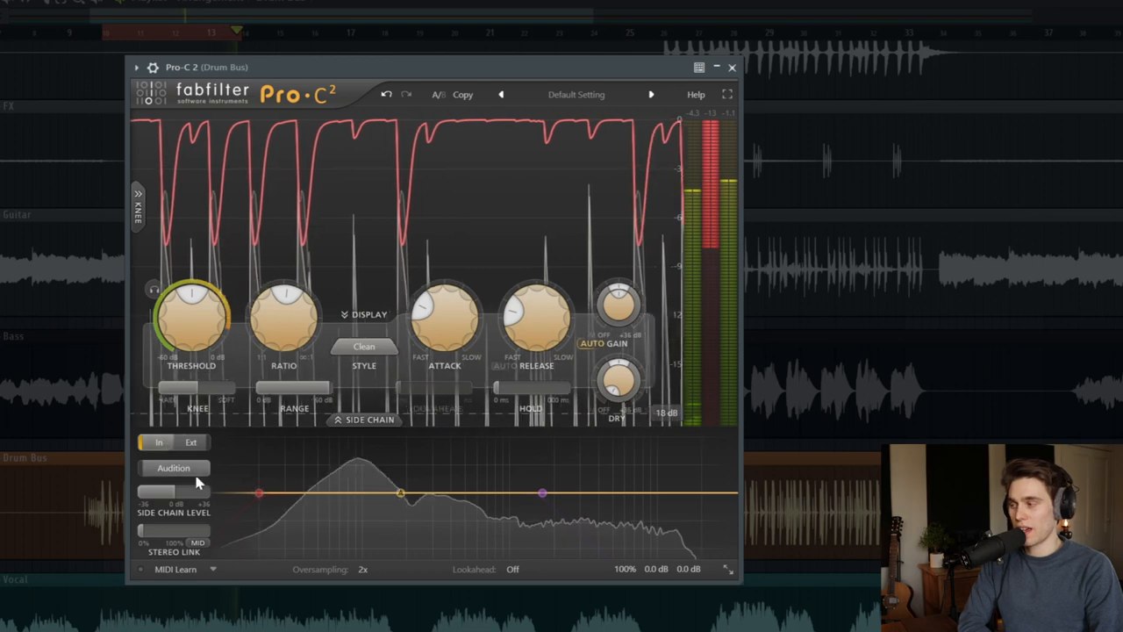
mouse_move(509, 495)
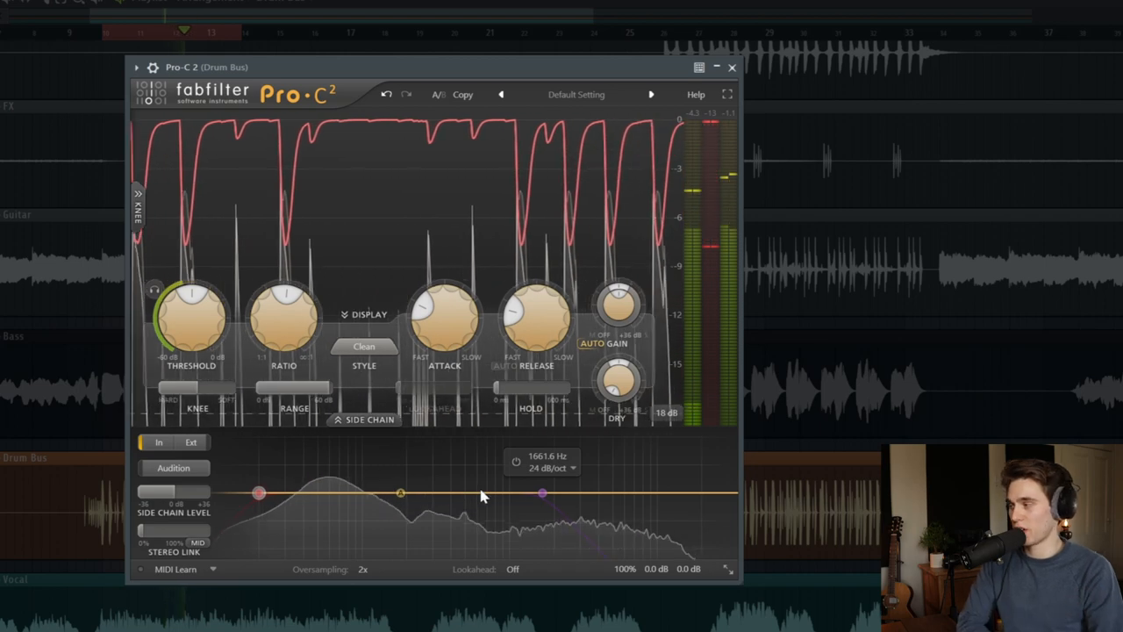
click(172, 467)
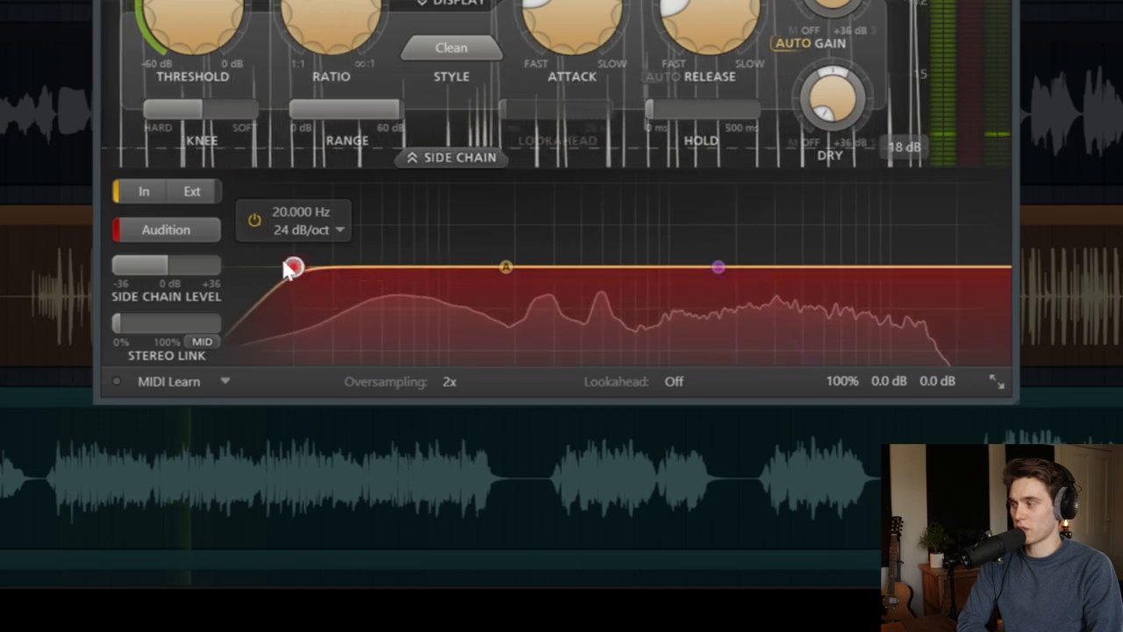
Sweep the sidechain low-cut up to about 166 Hz so the kick's lows stop driving compression
drag(295, 267, 495, 267)
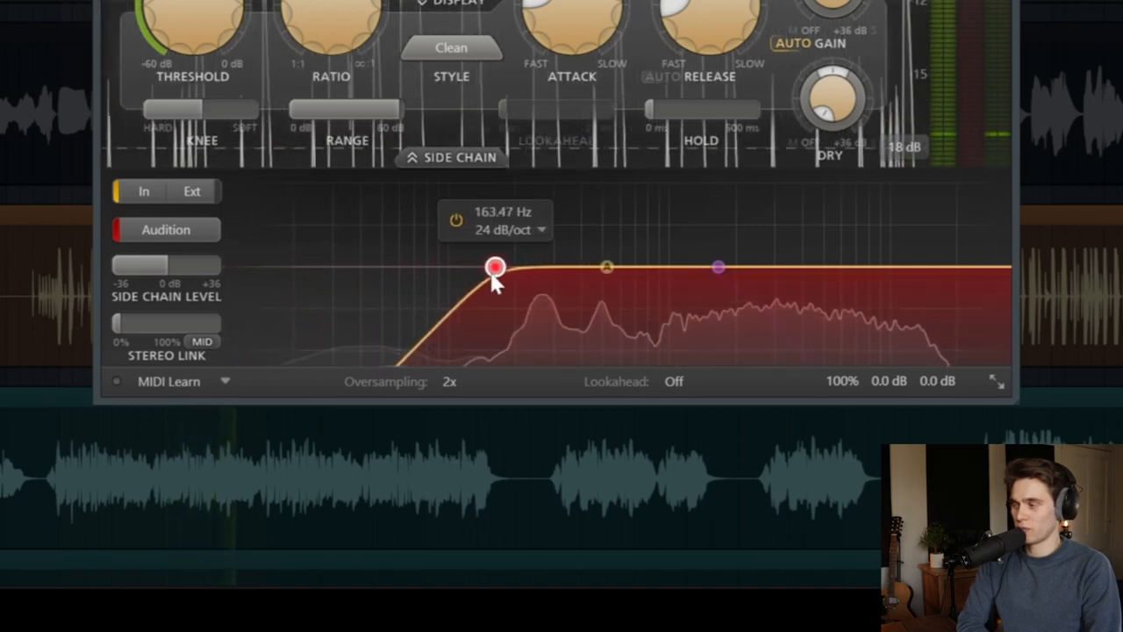
drag(495, 267, 565, 266)
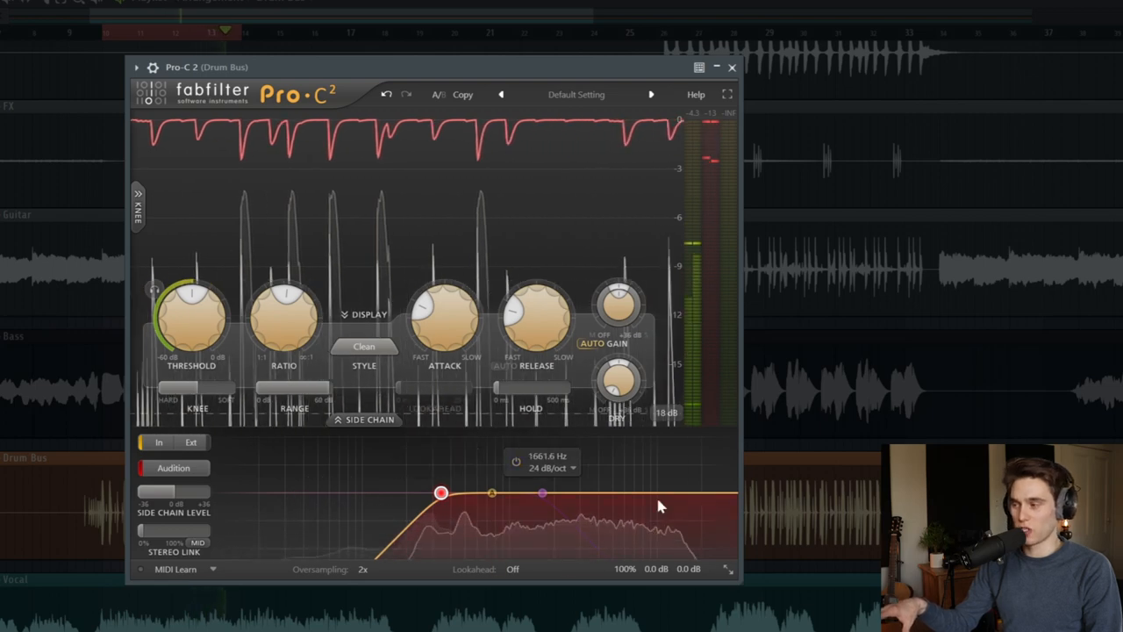
drag(442, 492, 435, 495)
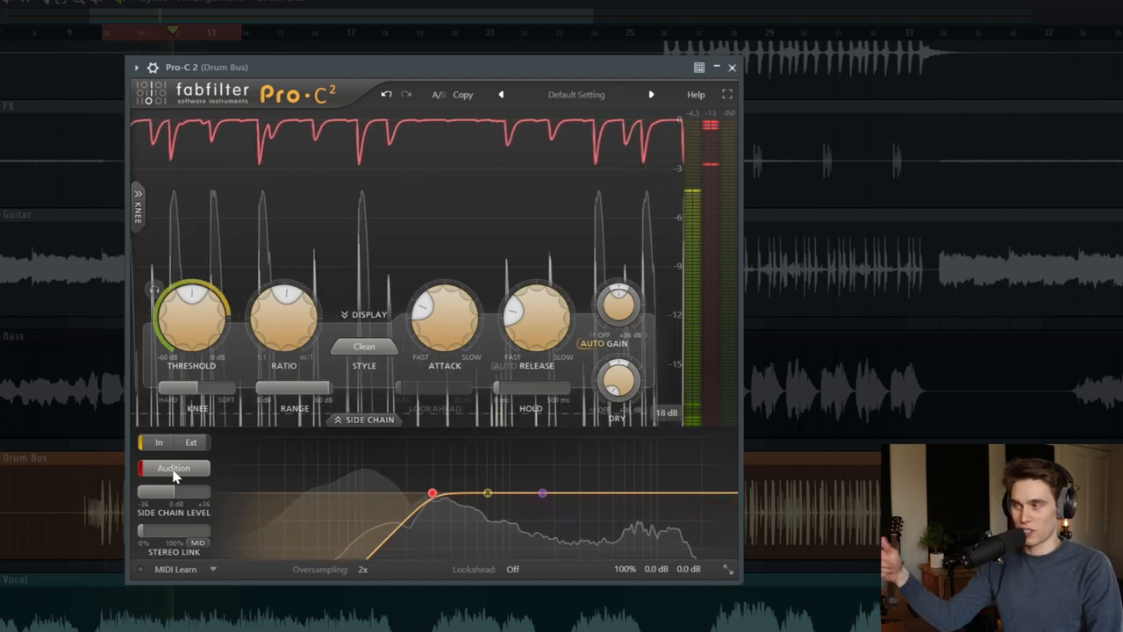
click(172, 467)
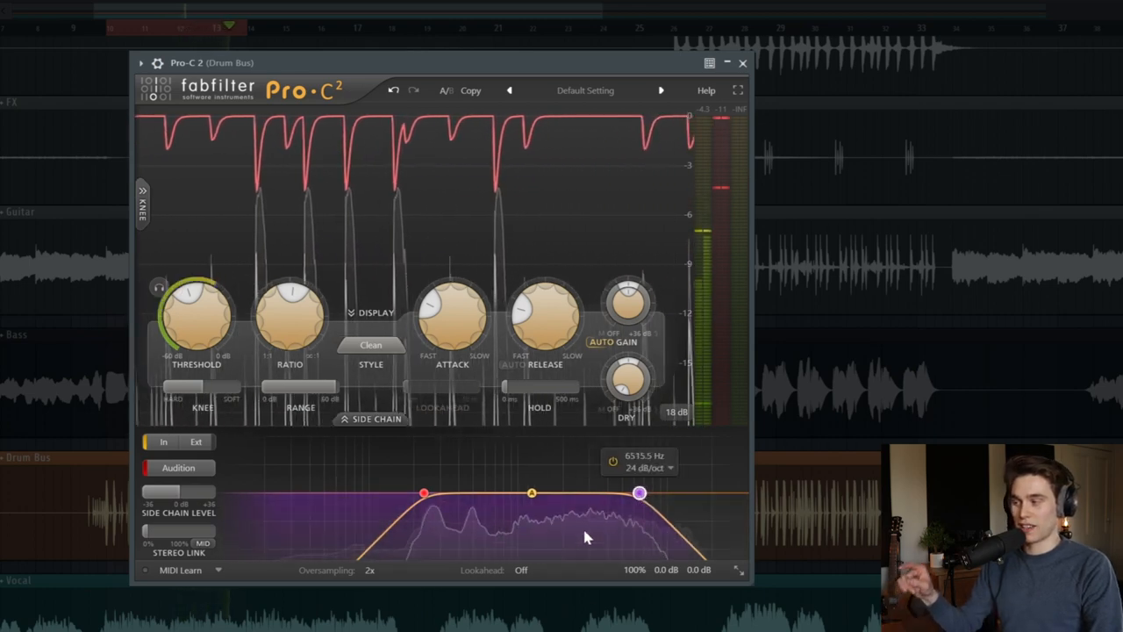
Adjust the sidechain high-cut frequency to compare settings
drag(639, 491, 629, 492)
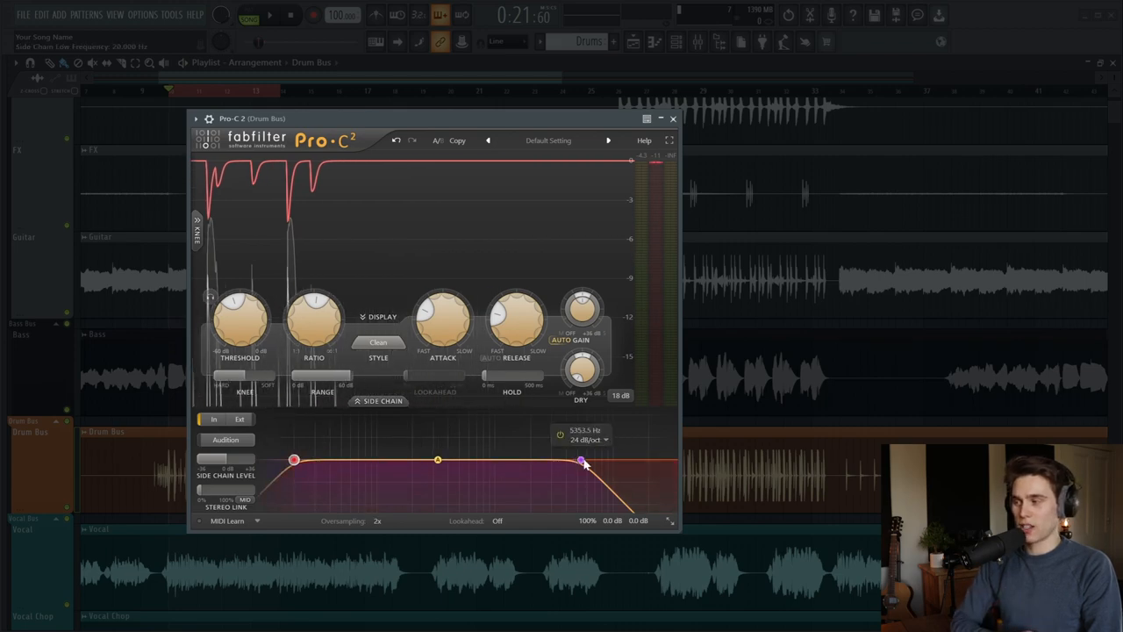
drag(583, 464, 648, 460)
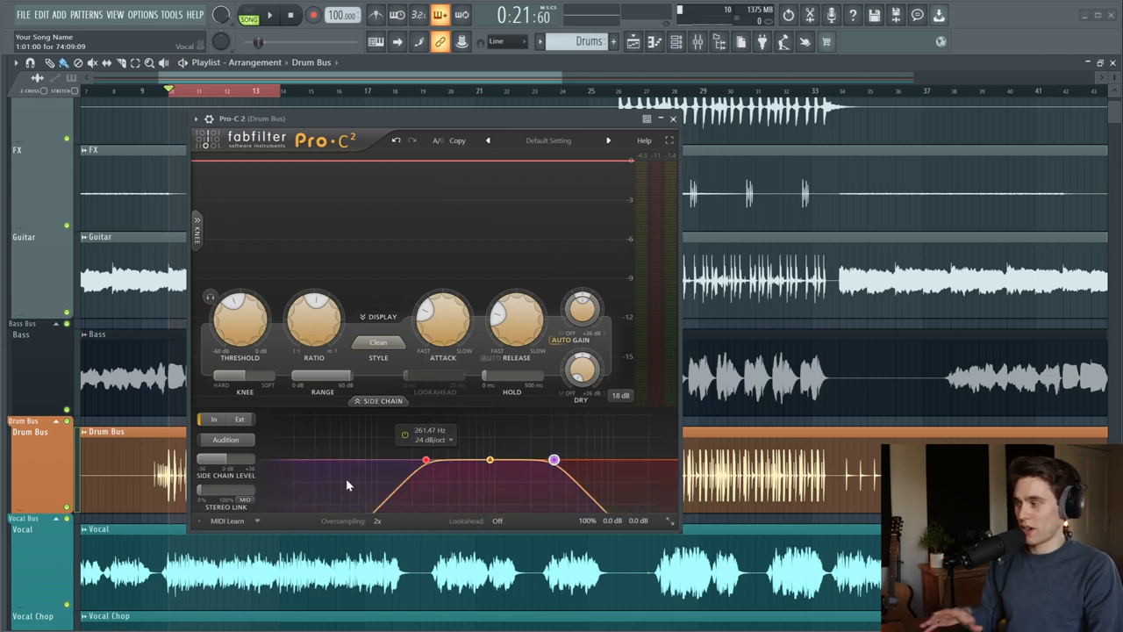
Sweep the sidechain low-cut through about 76 Hz and 440 Hz, then back down to 20 Hz
drag(425, 460, 361, 459)
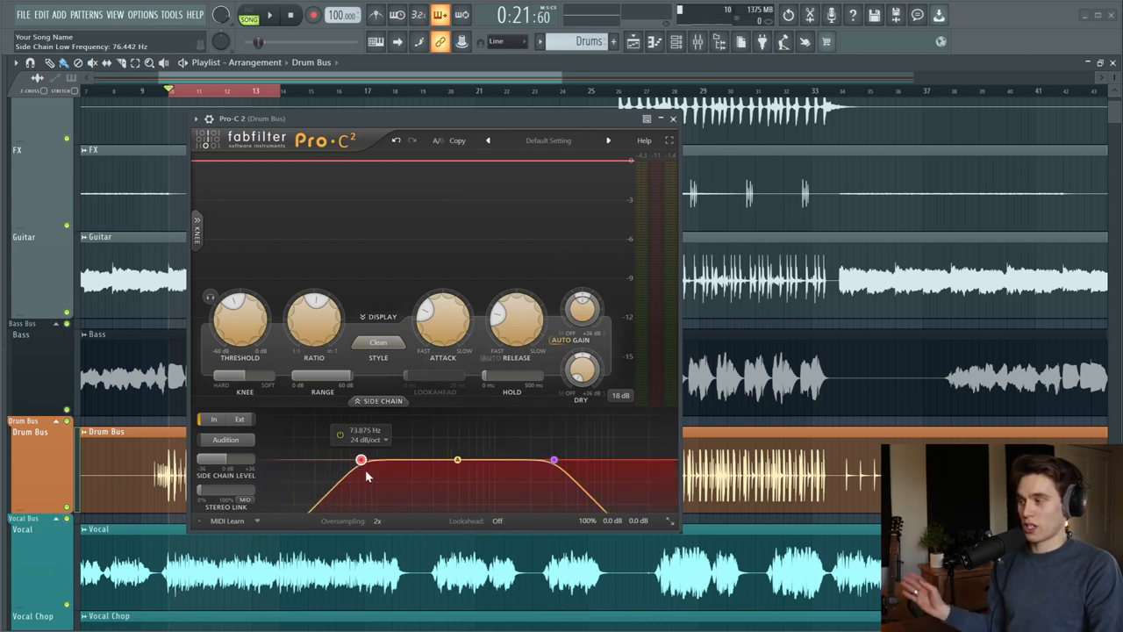
drag(362, 460, 453, 460)
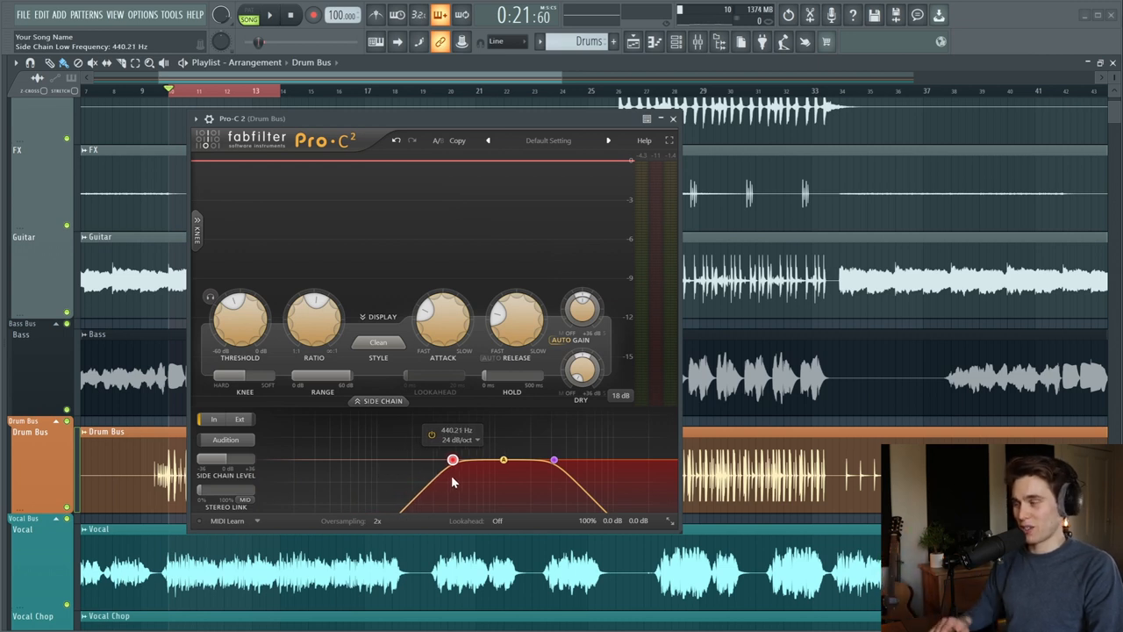
drag(453, 460, 295, 460)
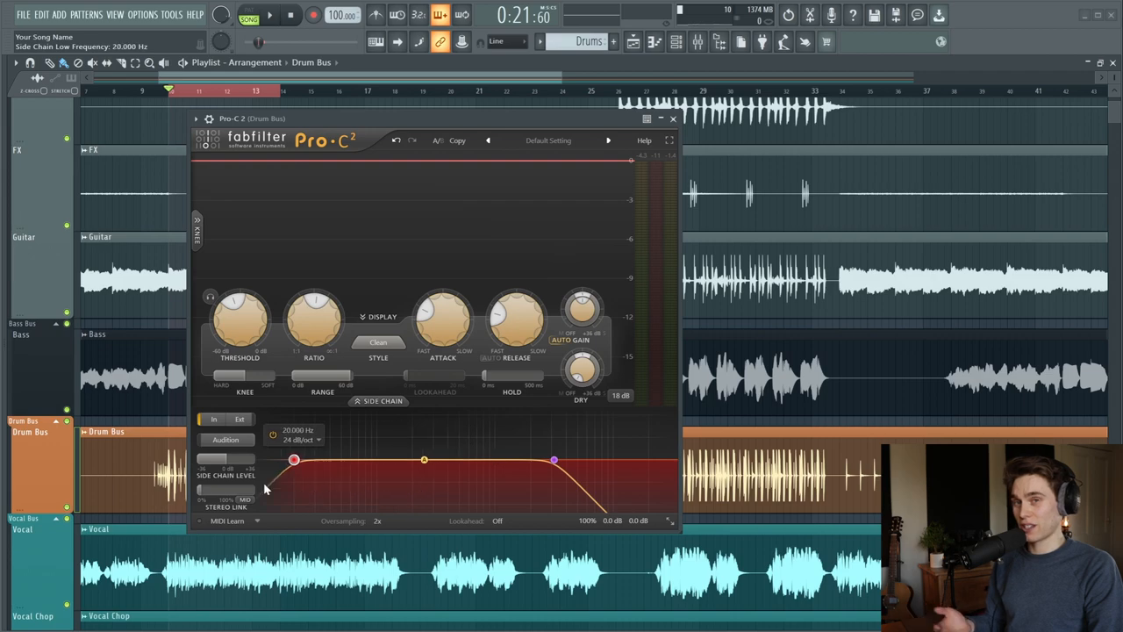
drag(295, 460, 425, 459)
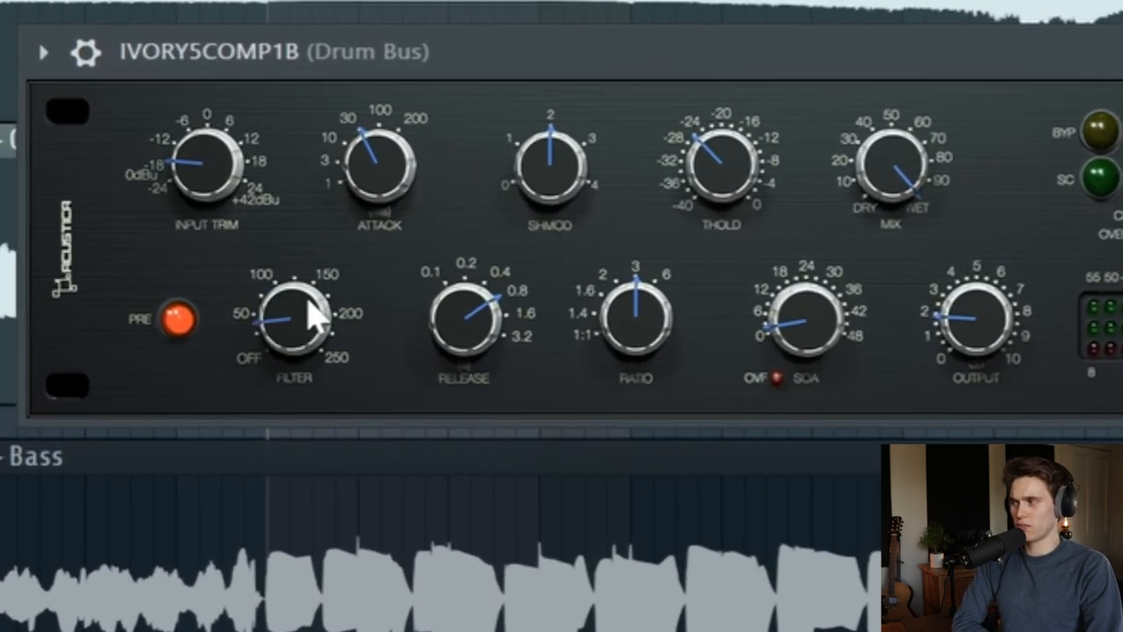
Turn the IVORY5COMP1B Filter knob clockwise to raise its sidechain filter frequency
drag(295, 320, 302, 298)
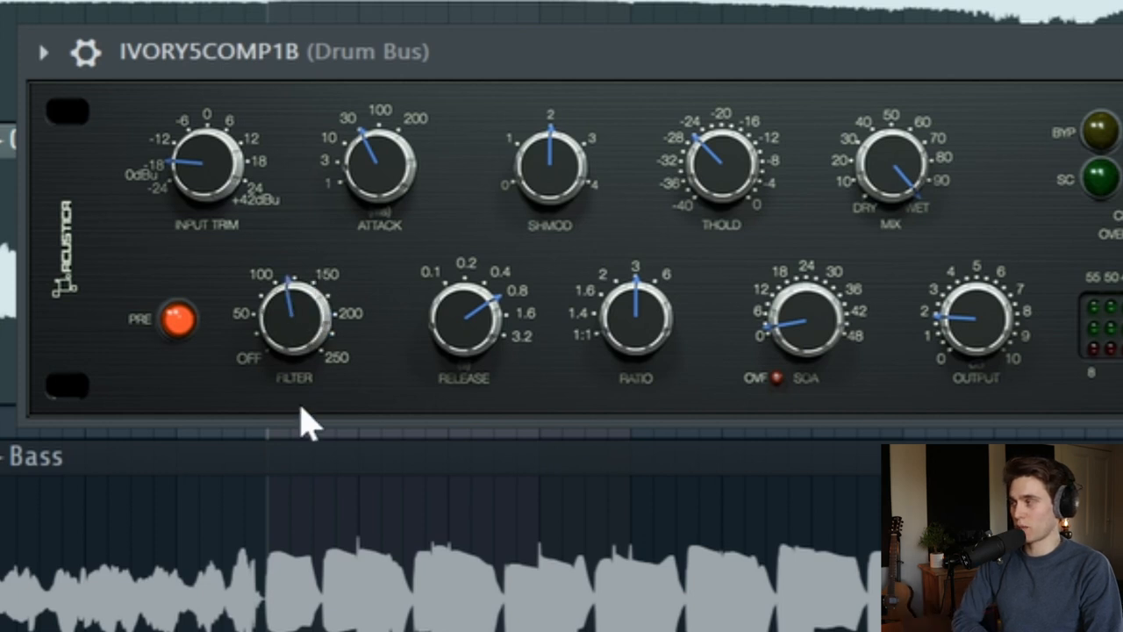
mouse_move(318, 226)
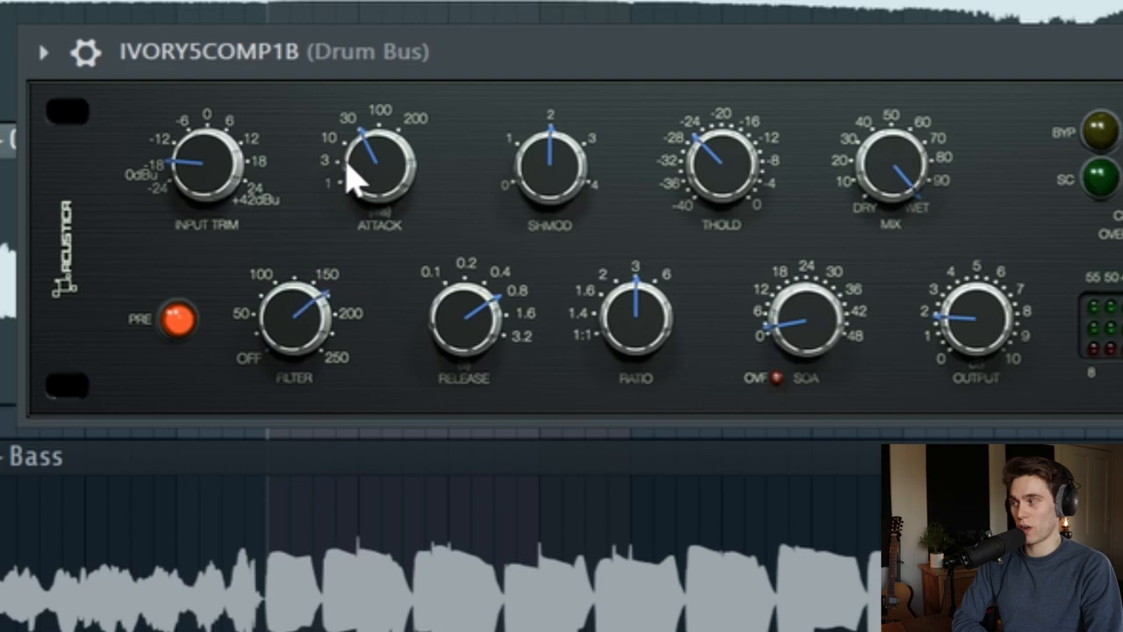
drag(368, 175, 360, 140)
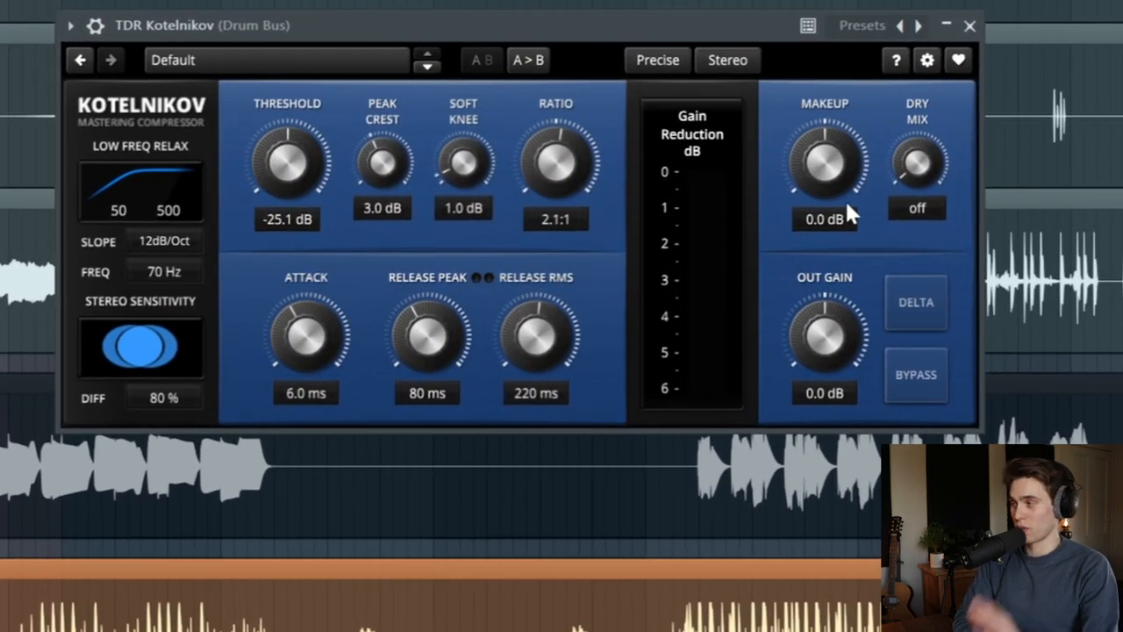
mouse_move(149, 262)
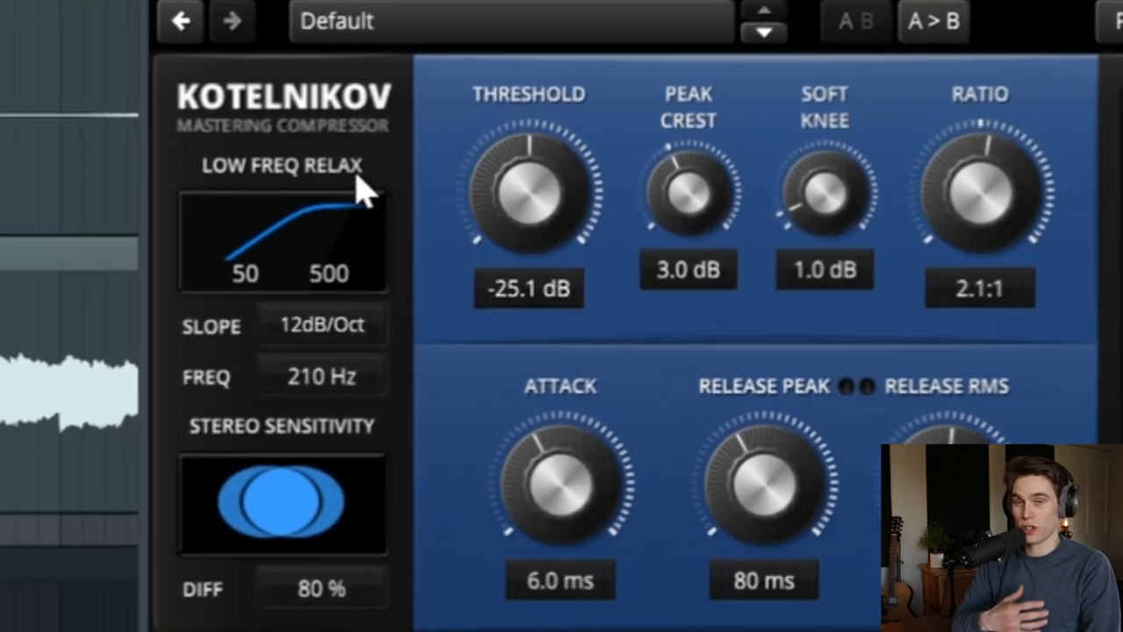
mouse_move(307, 254)
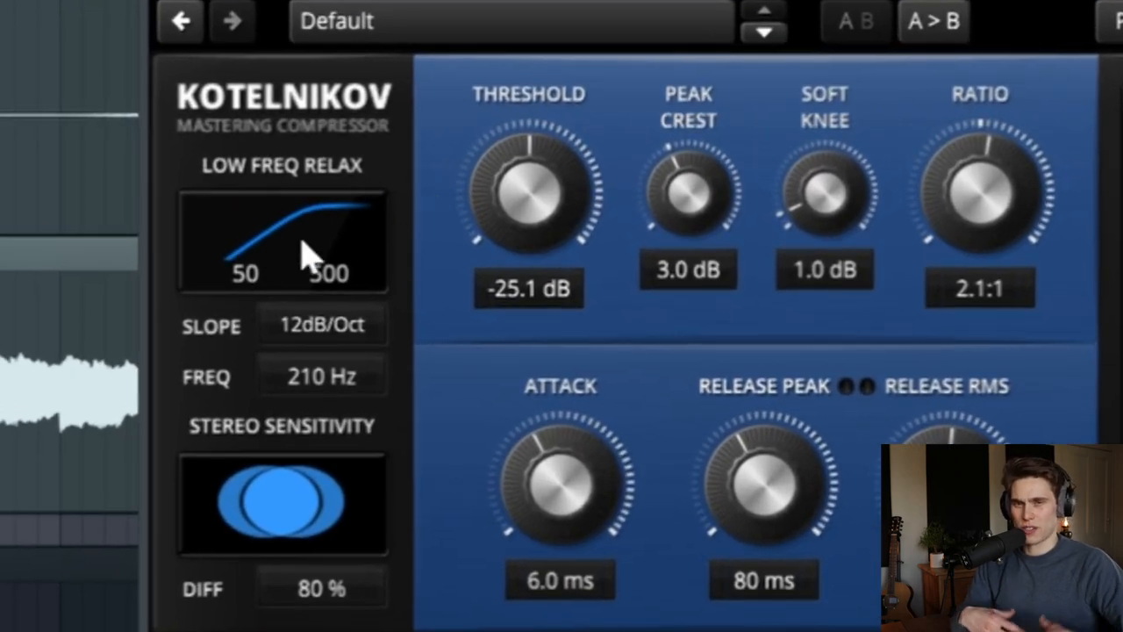
Keep Kotelnikov's low-frequency relax slope at 12dB/Oct and raise its Freq to 281 Hz
click(321, 324)
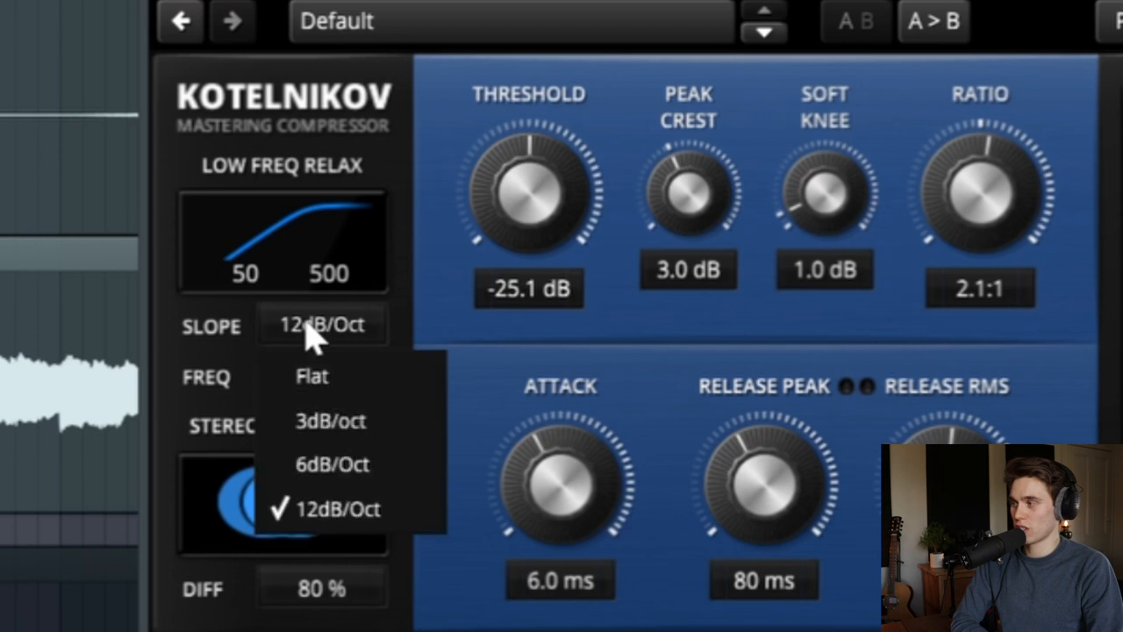
click(330, 463)
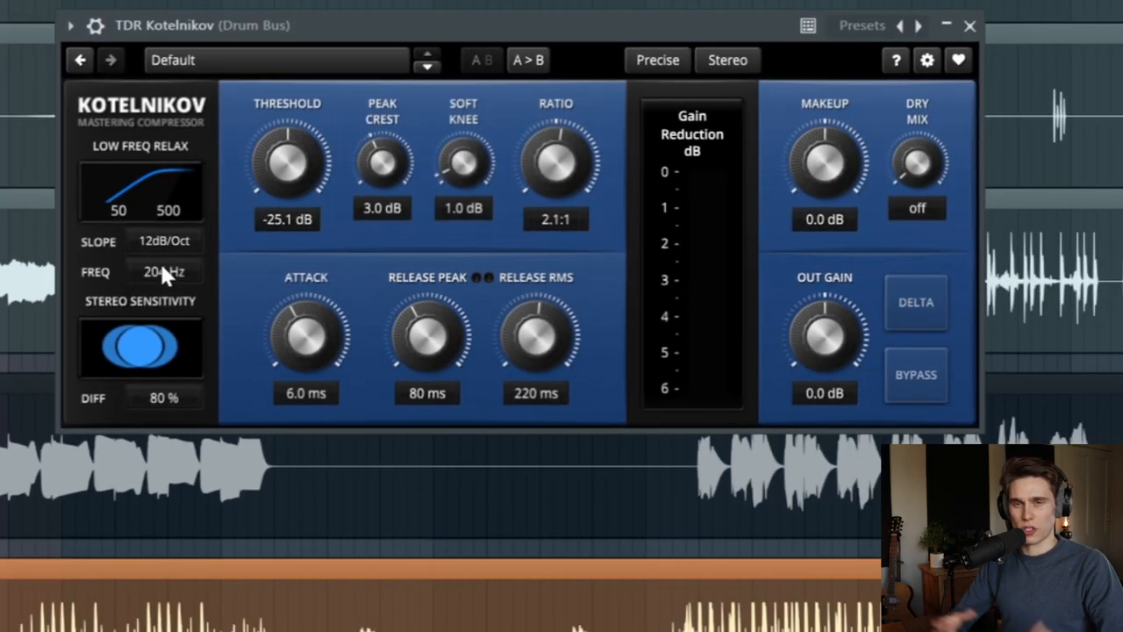
drag(165, 270, 165, 237)
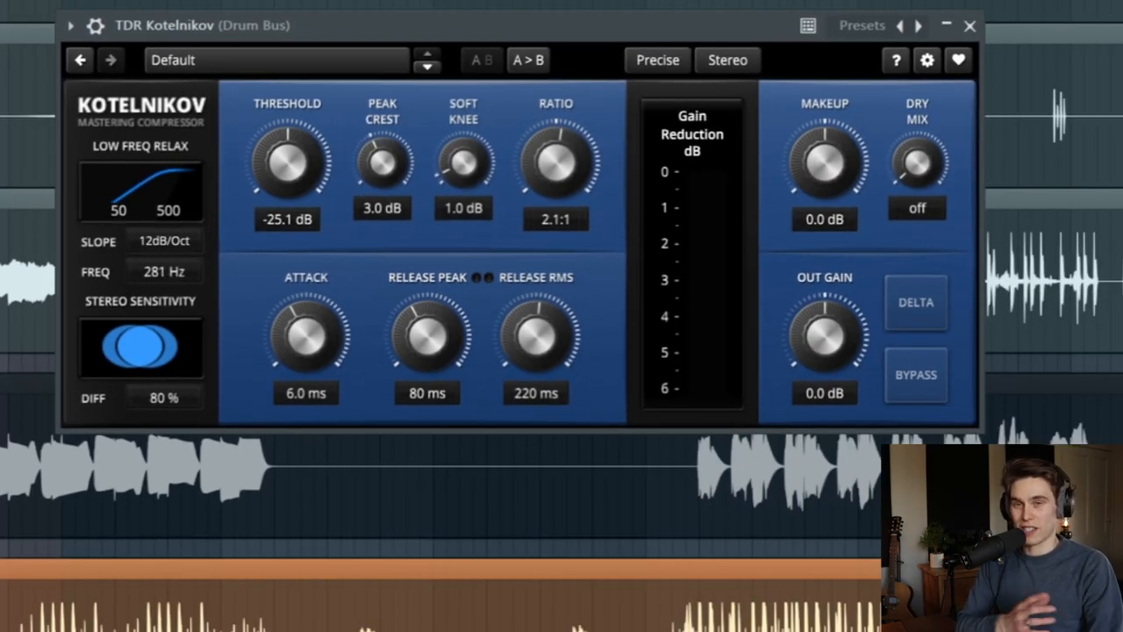